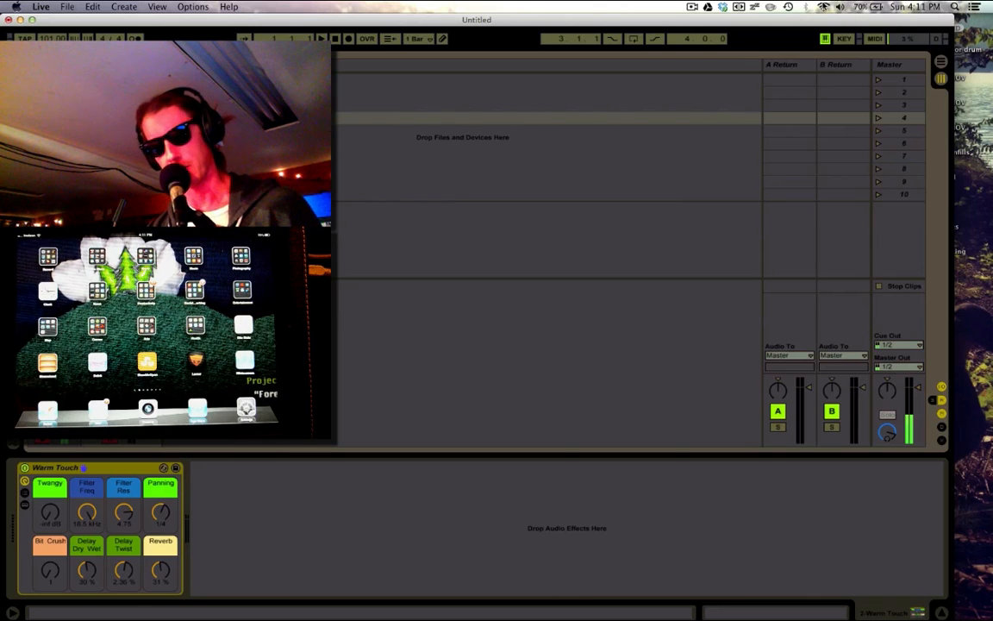
- Show the Wi-Fi network options from the menu bar
left_click(823, 7)
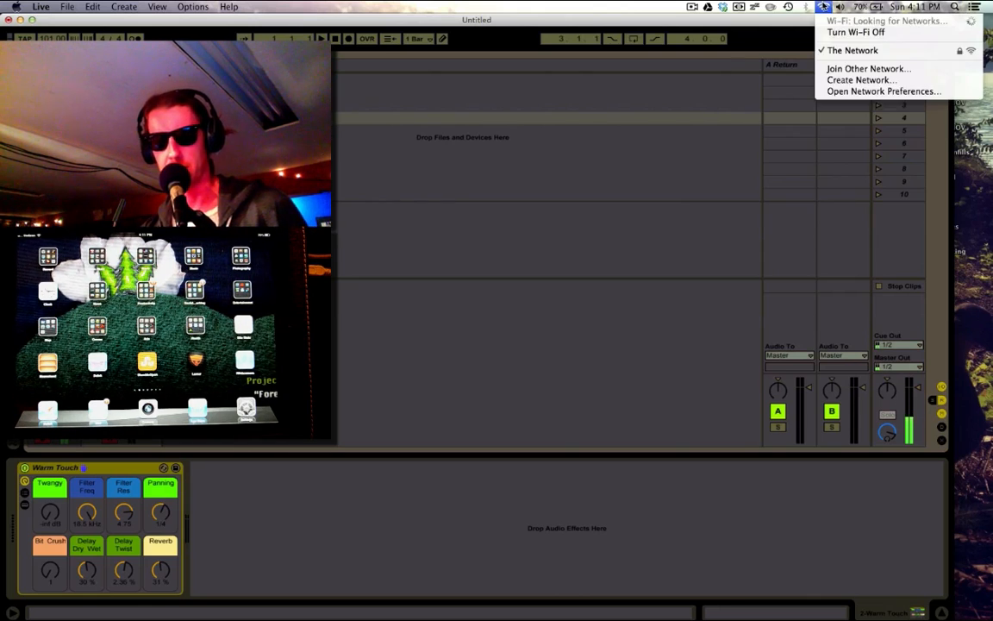
mouse_move(853, 50)
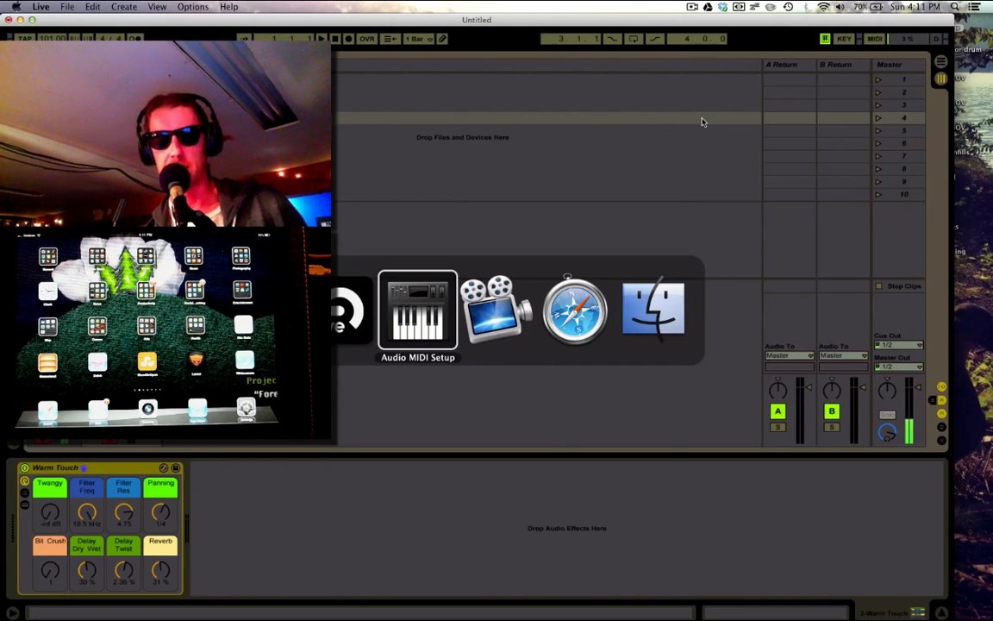
- Switch to Audio MIDI Setup and show the MIDI Studio window listing devices including Network
left_click(417, 310)
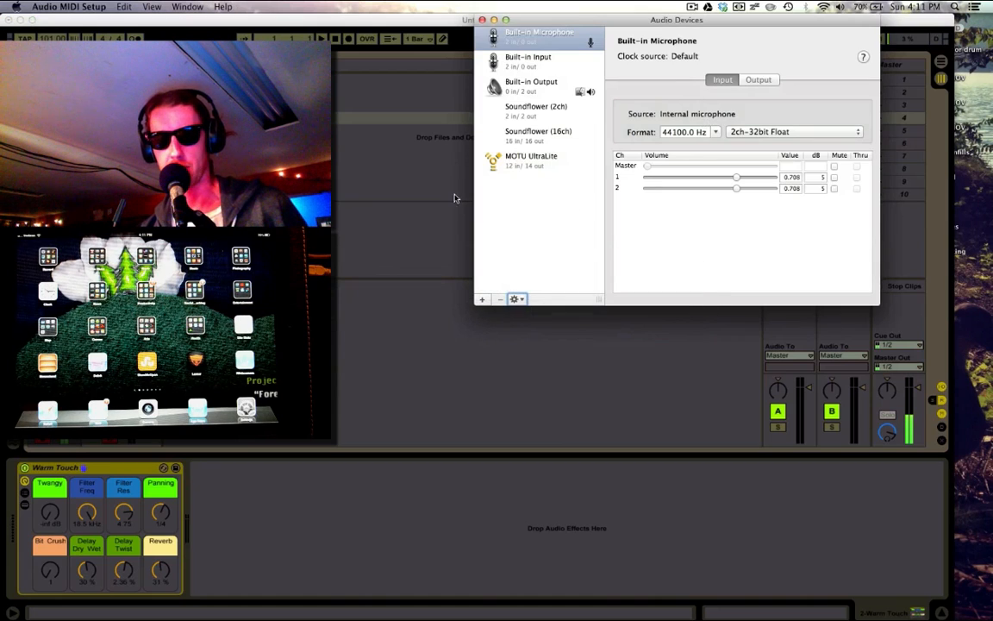
mouse_move(635, 178)
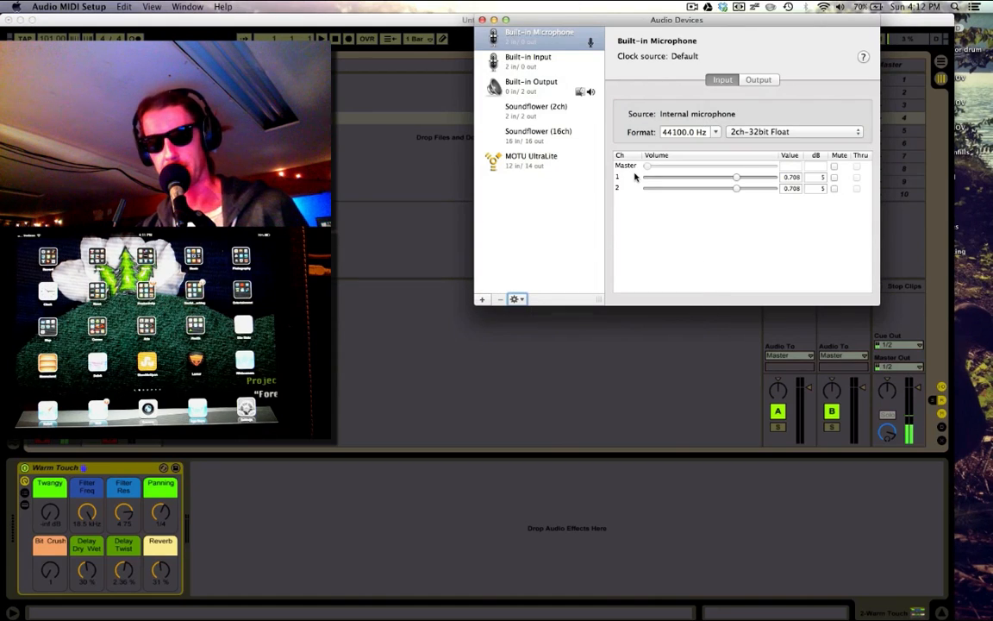
left_click(187, 6)
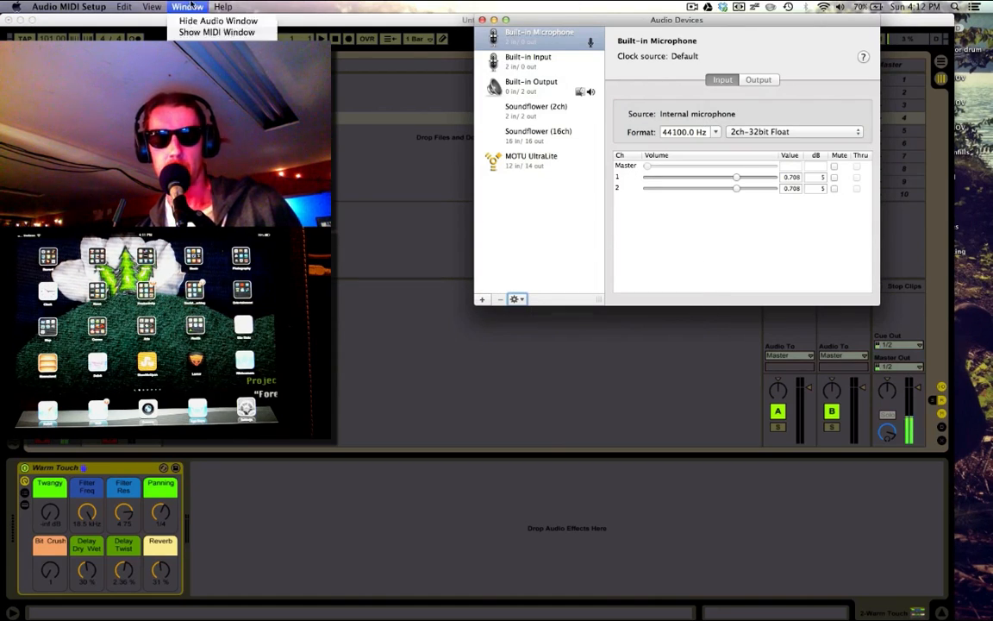
mouse_move(217, 32)
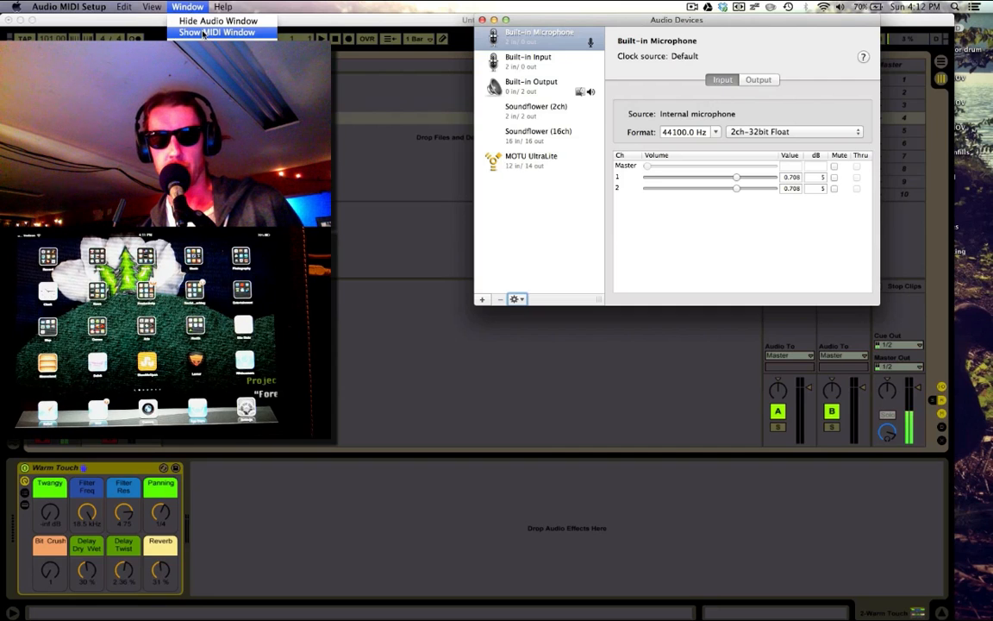
left_click(226, 32)
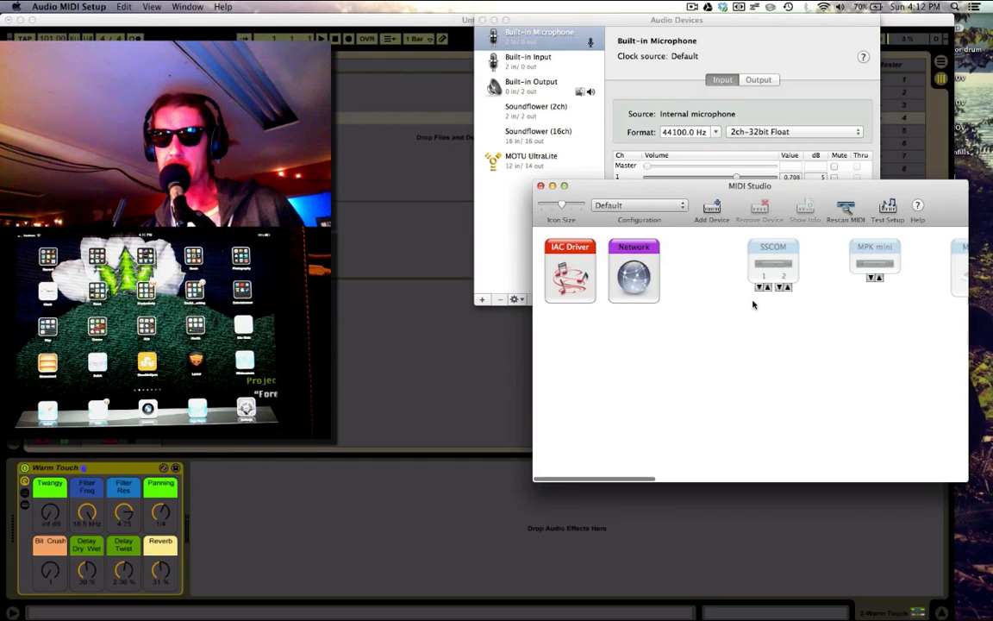
scroll("right", 3)
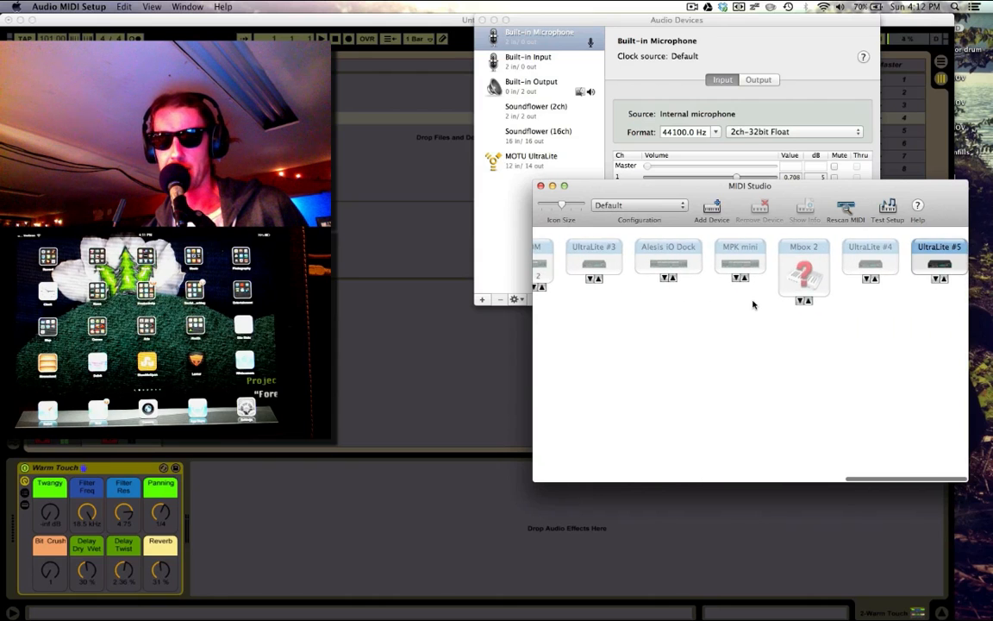
scroll("right", 3)
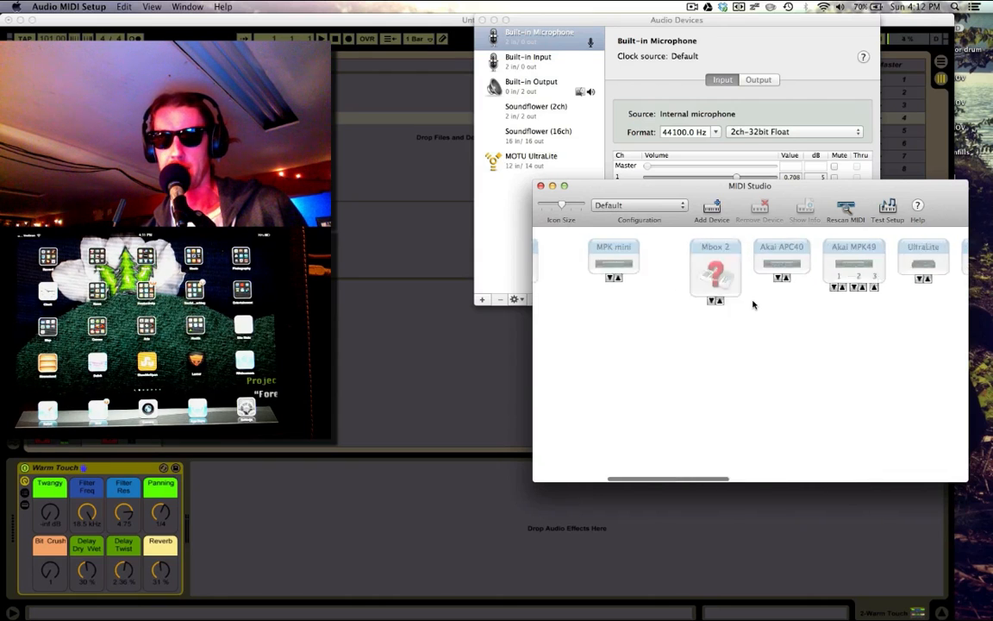
scroll("left", 3)
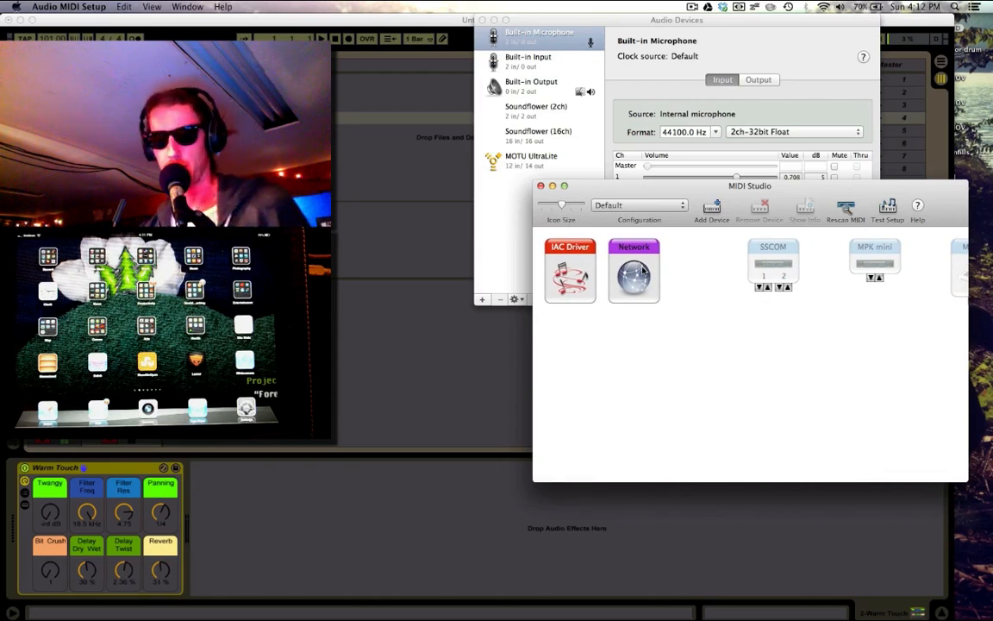
- In the MIDI Network settings, replace the old session with a new enabled Session 1
double_click(634, 271)
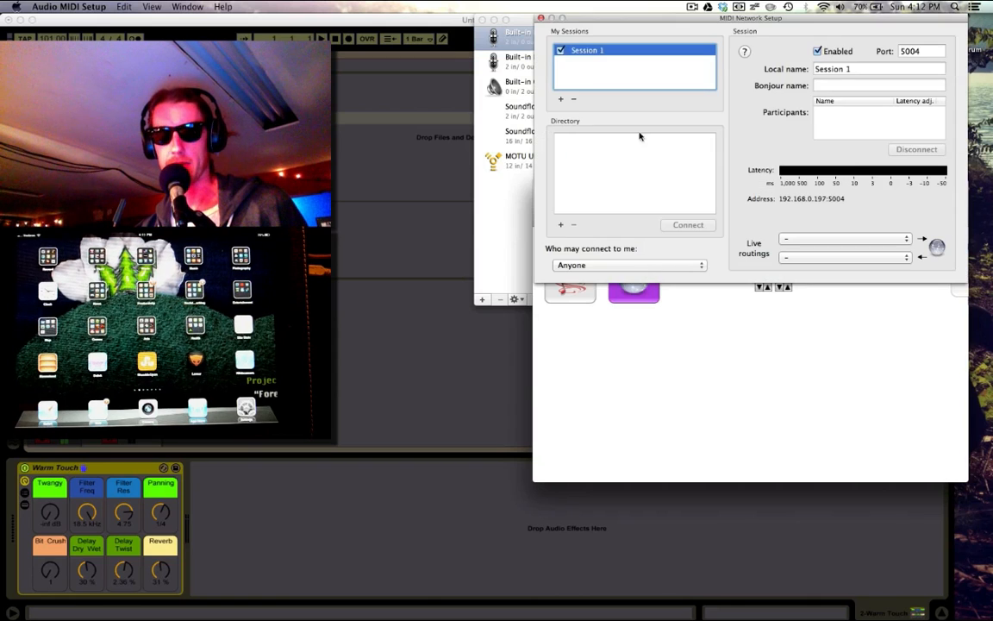
left_click(573, 98)
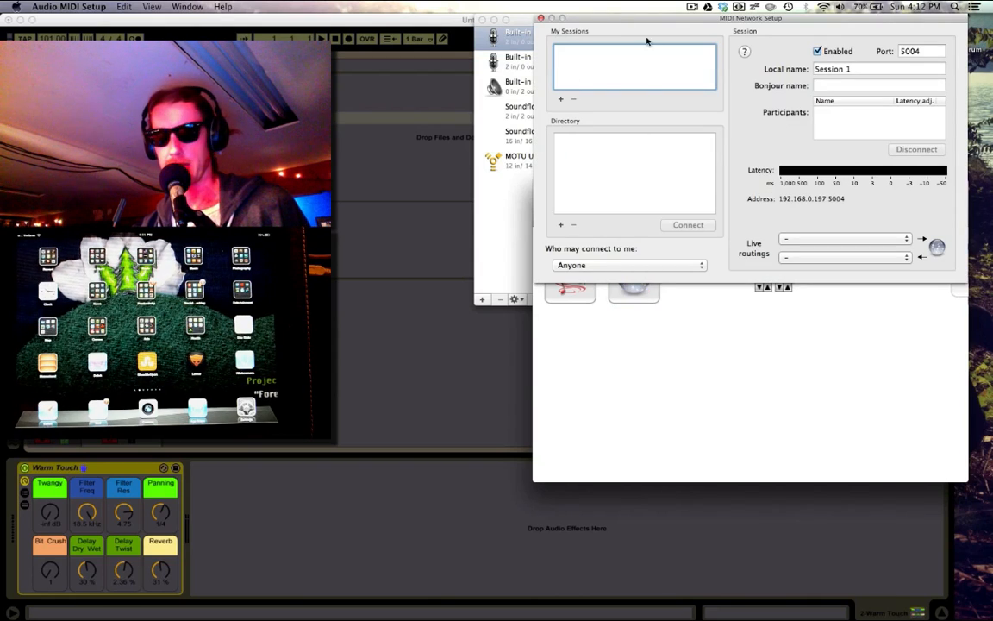
mouse_move(694, 52)
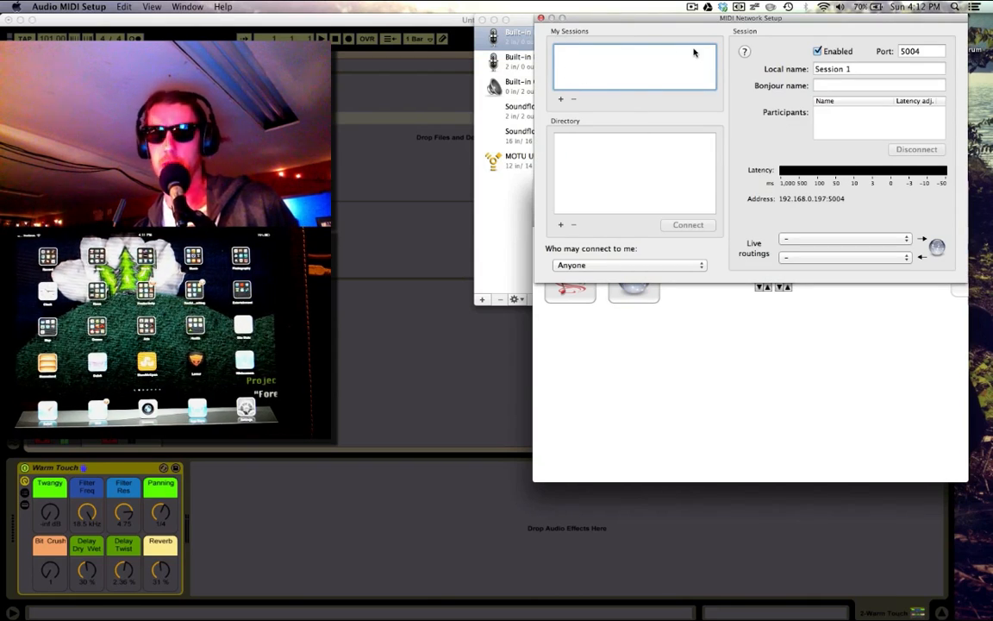
left_click(560, 98)
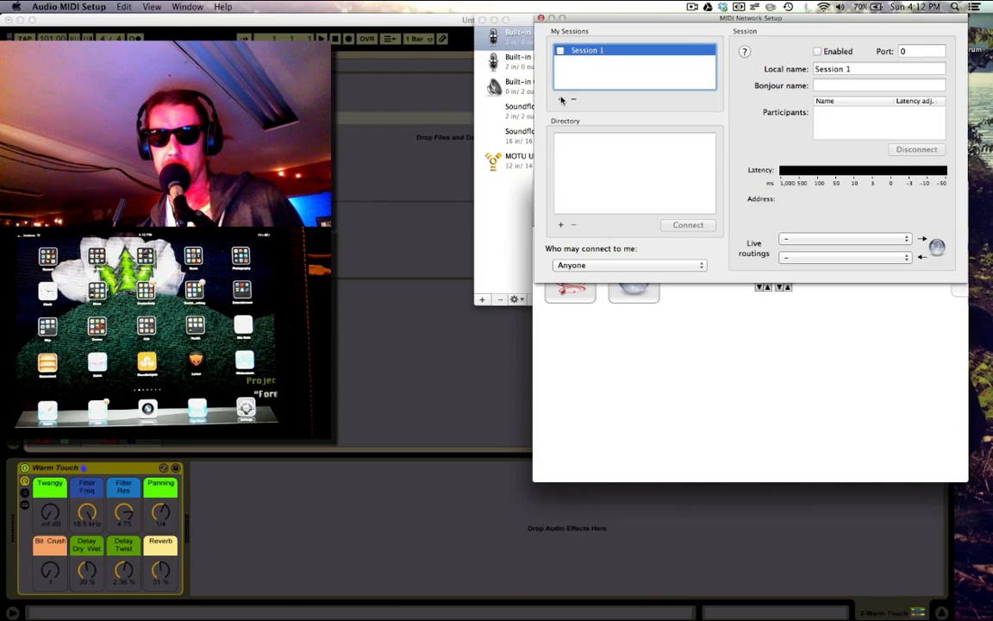
left_click(817, 51)
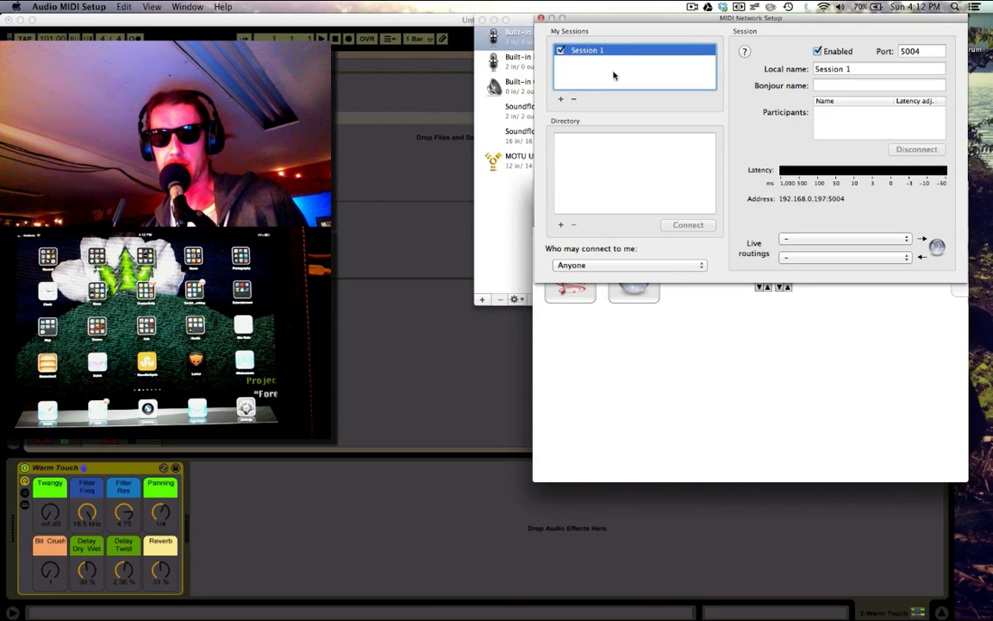
mouse_move(575, 130)
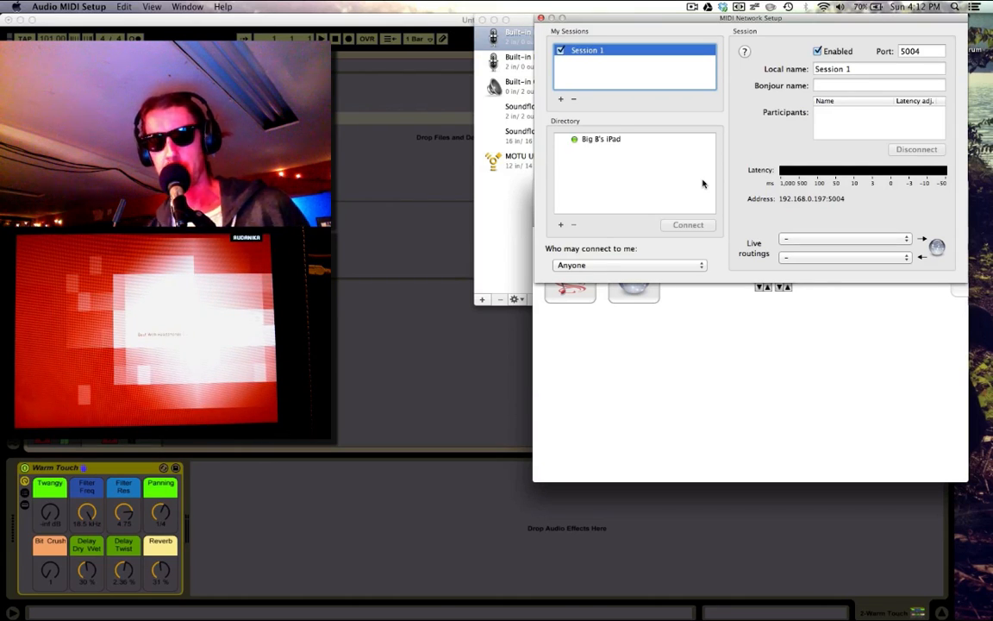
- Connect the iPad from the Directory to Session 1 and review who may connect
left_click(601, 139)
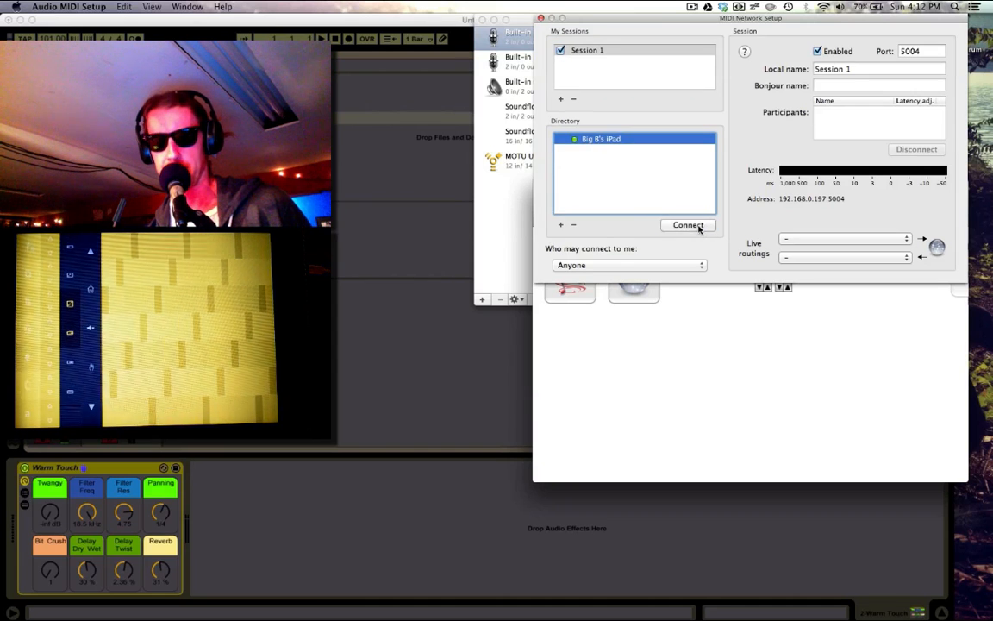
left_click(629, 265)
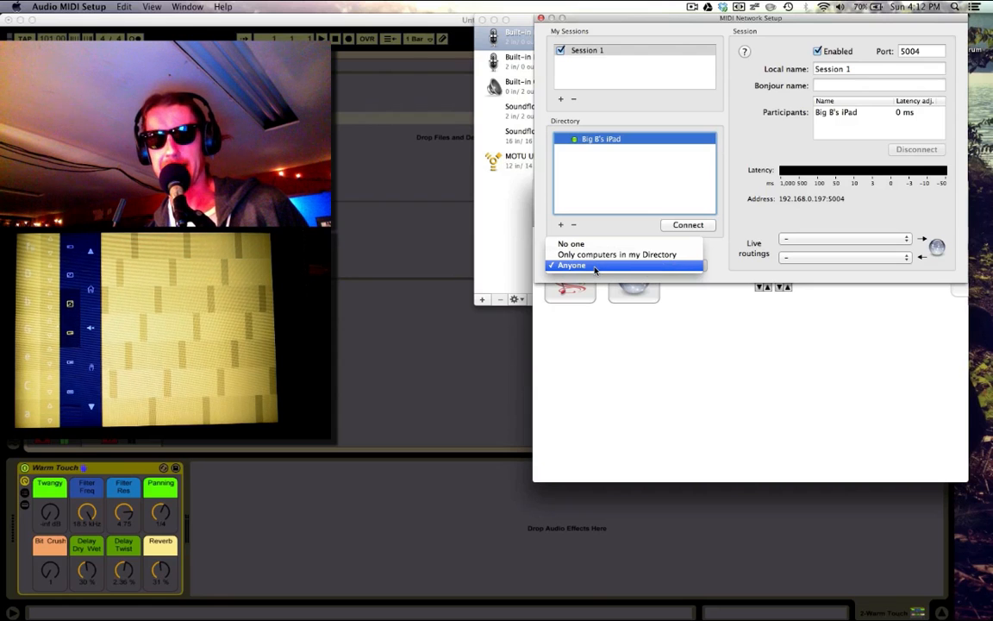
left_click(570, 265)
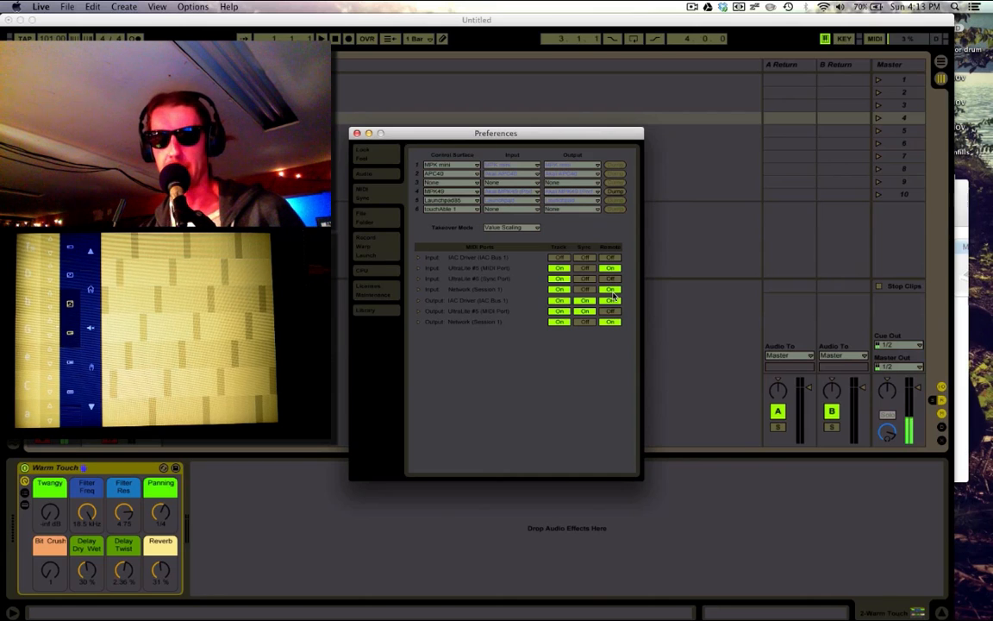
mouse_move(559, 329)
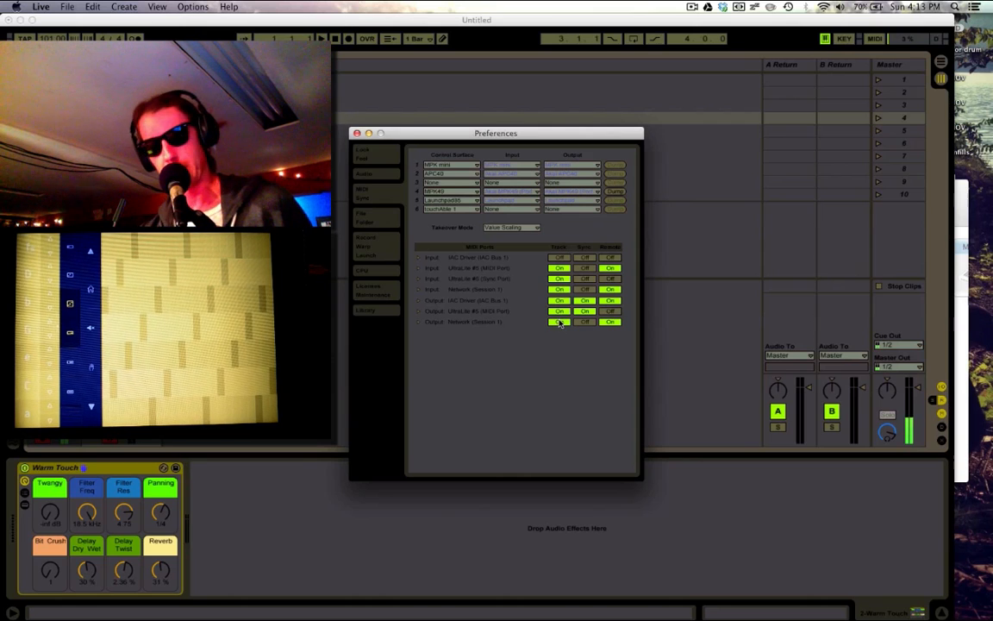
mouse_move(562, 326)
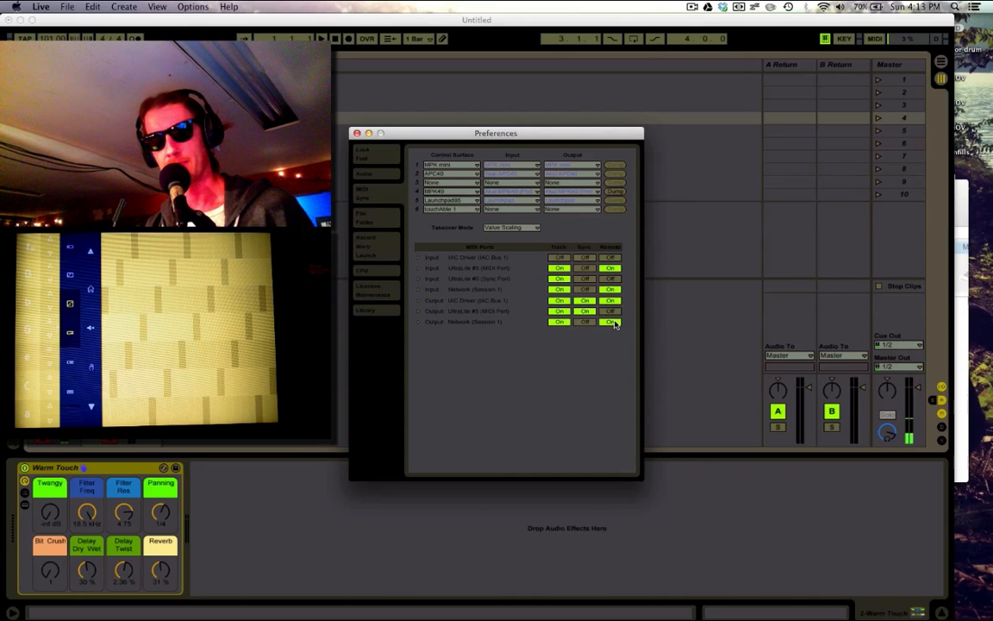
- Set Track and Remote On for the Network (Session 1) ports, leaving Sync Off
left_click(611, 322)
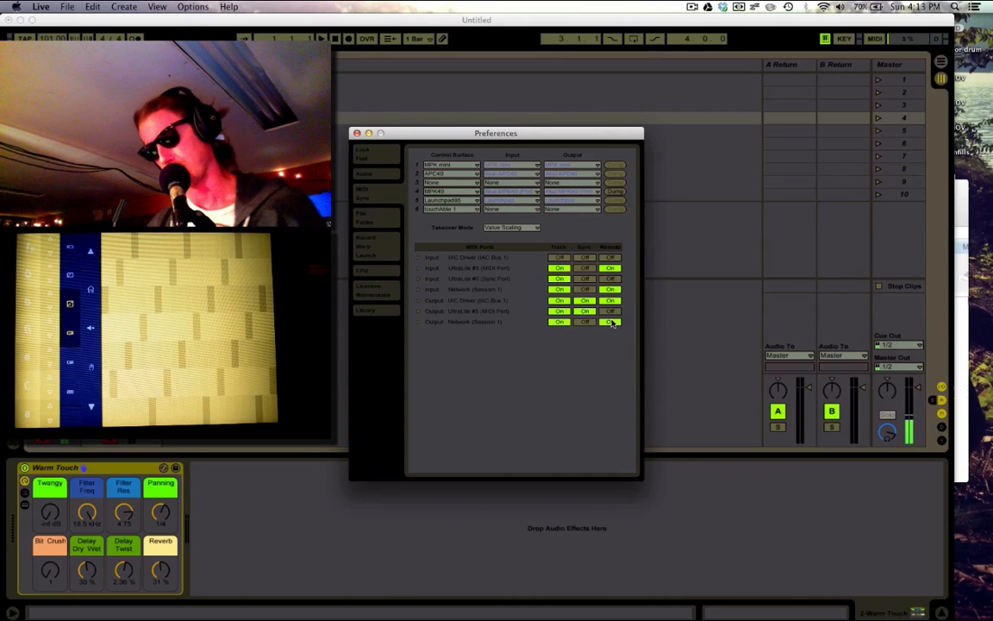
left_click(610, 321)
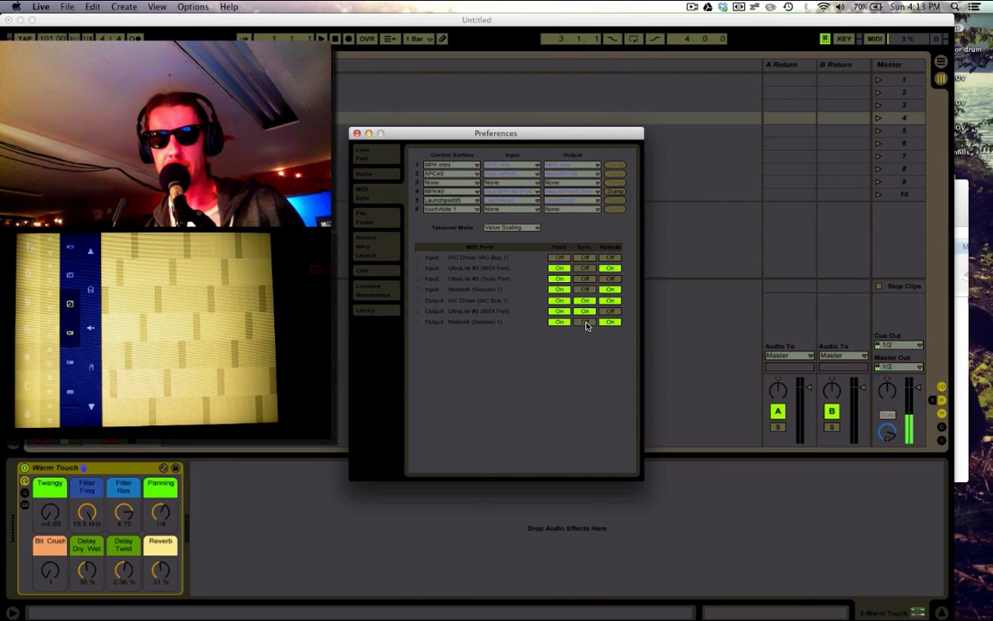
left_click(585, 322)
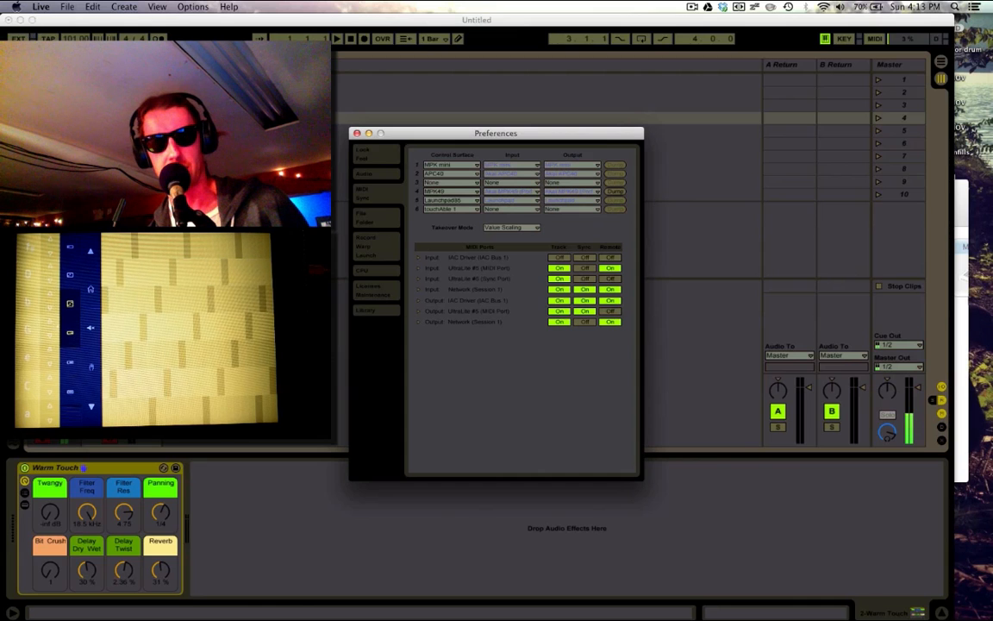
left_click(357, 133)
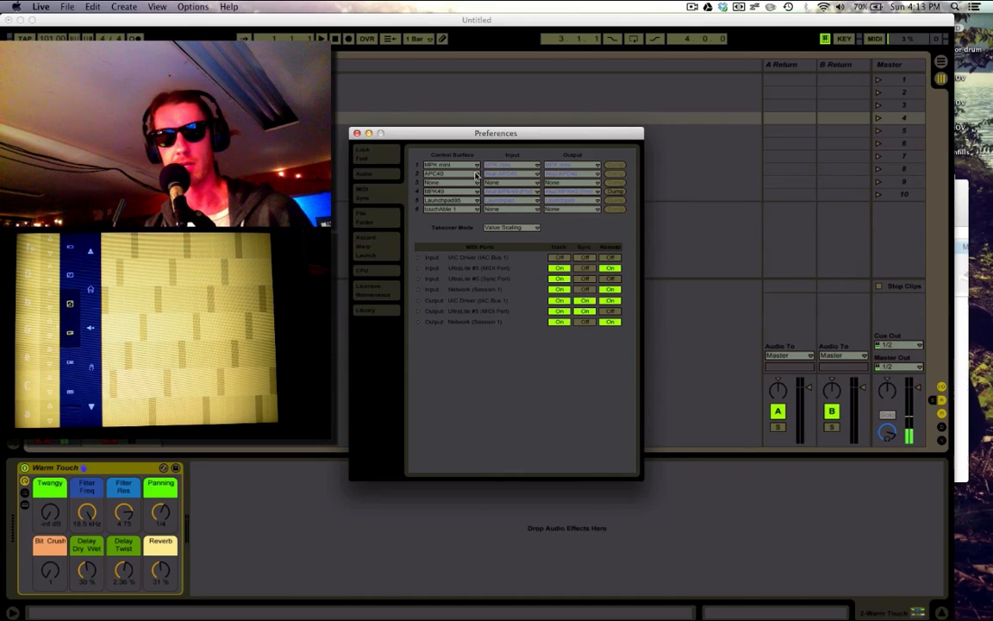
left_click(356, 133)
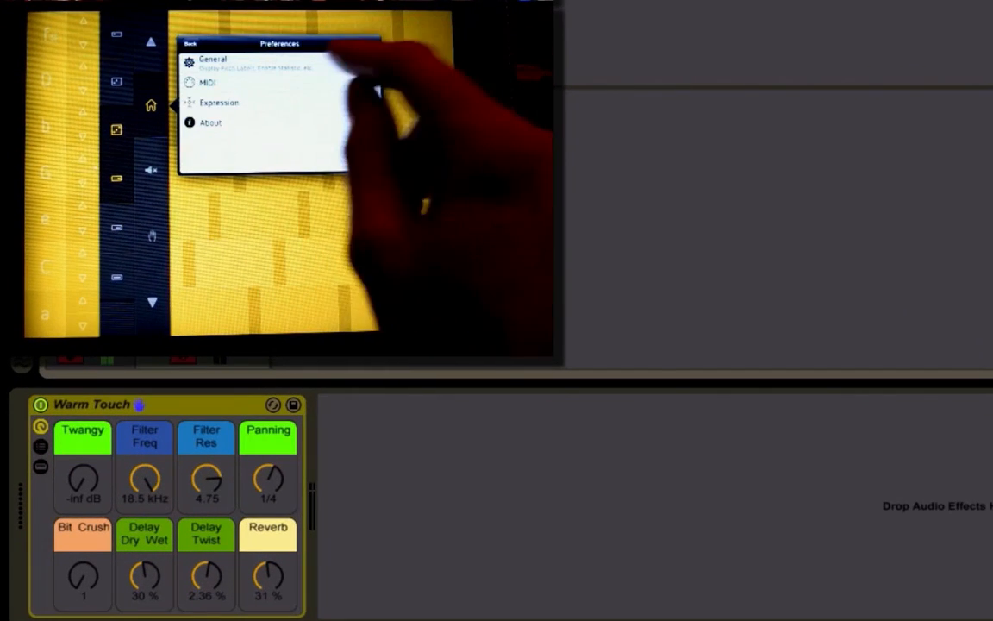
- Open the iPad app's MIDI Sources and Destinations settings
left_click(207, 82)
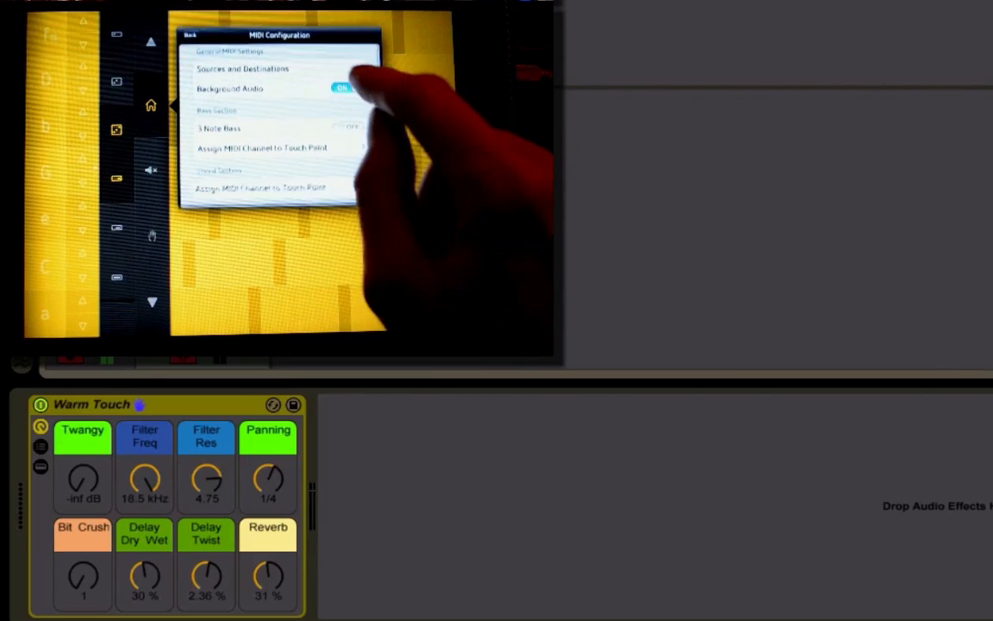
left_click(242, 69)
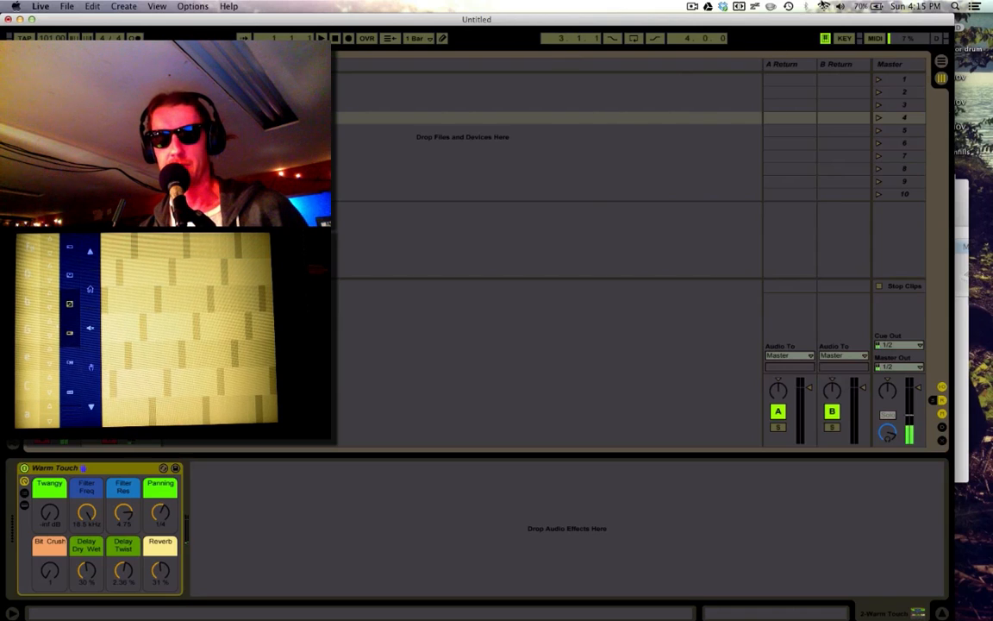
- Choose Create Network… from the Wi-Fi menu
left_click(823, 6)
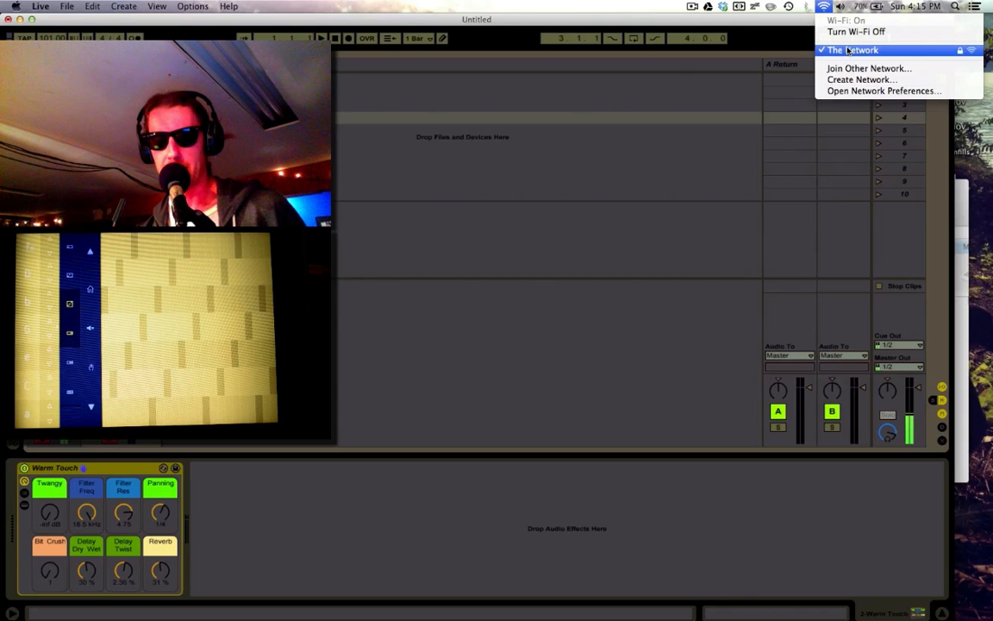
mouse_move(694, 115)
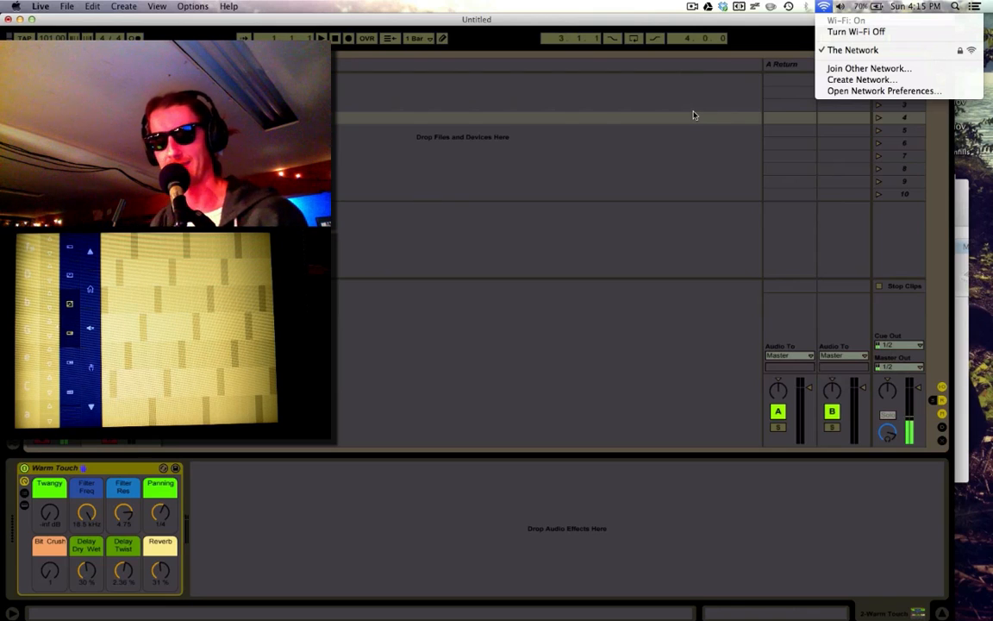
mouse_move(861, 79)
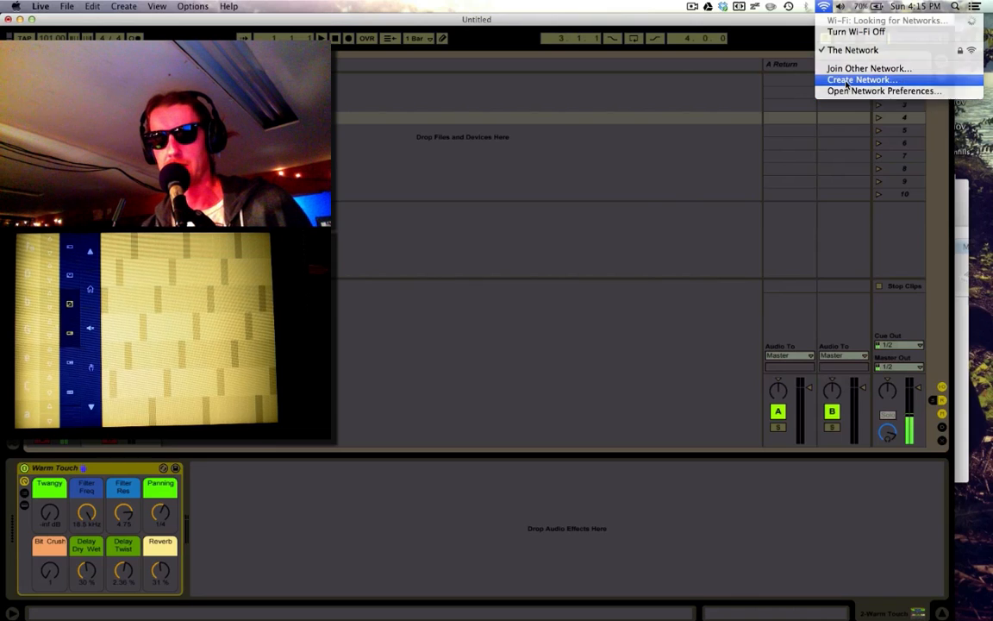
left_click(862, 79)
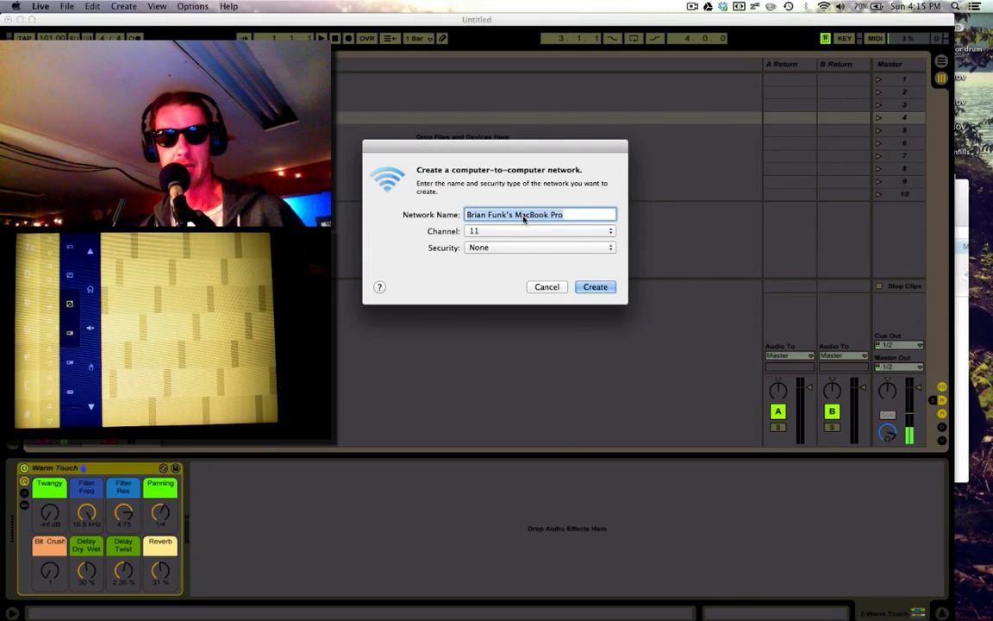
- Name the network 'AfroDJMA', keep Channel 11 and set Security to None
type("AfroDJMA")
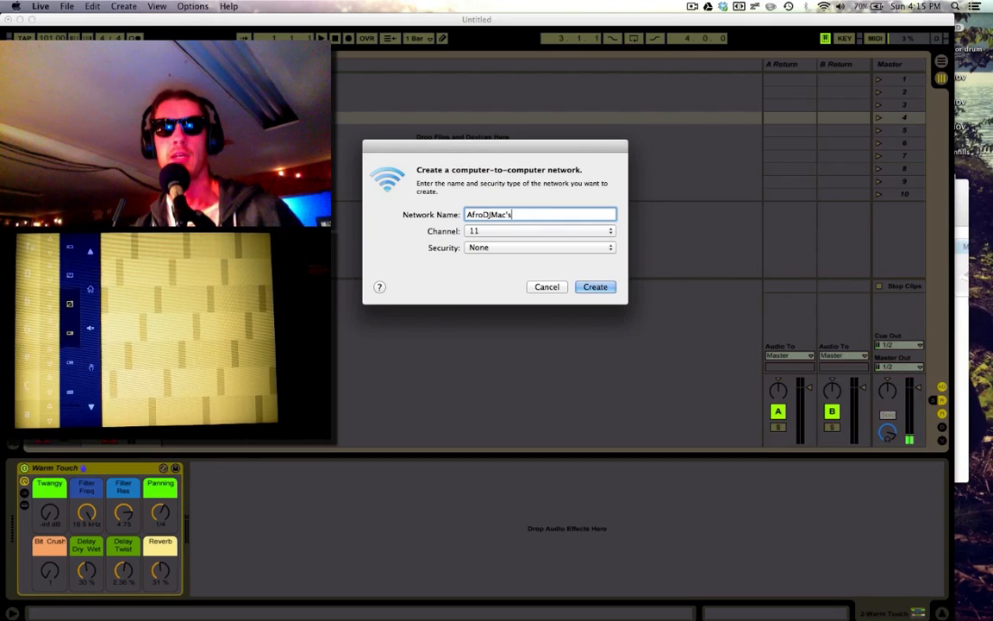
left_click(539, 247)
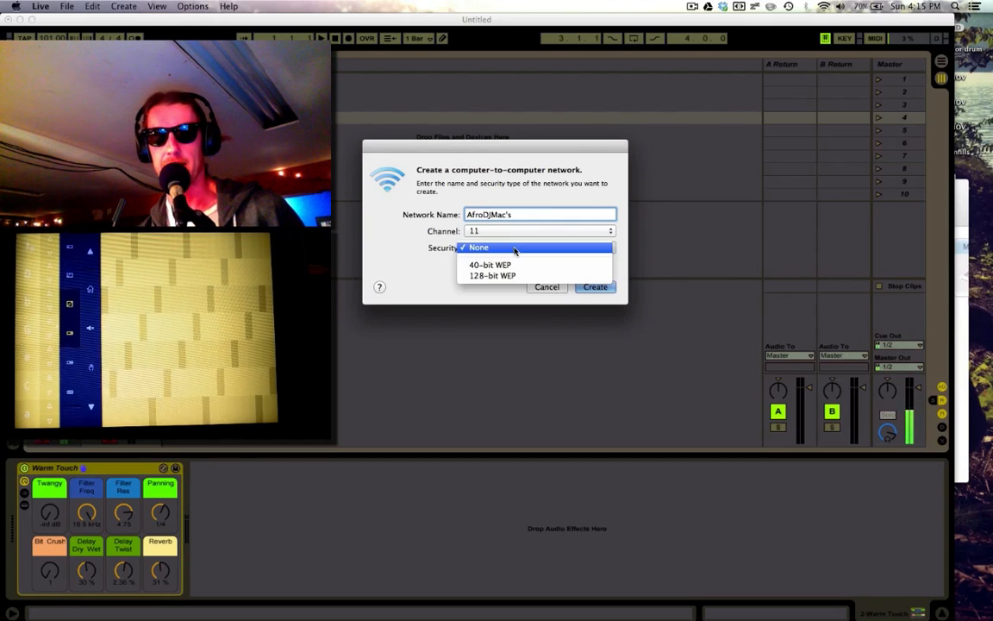
left_click(477, 247)
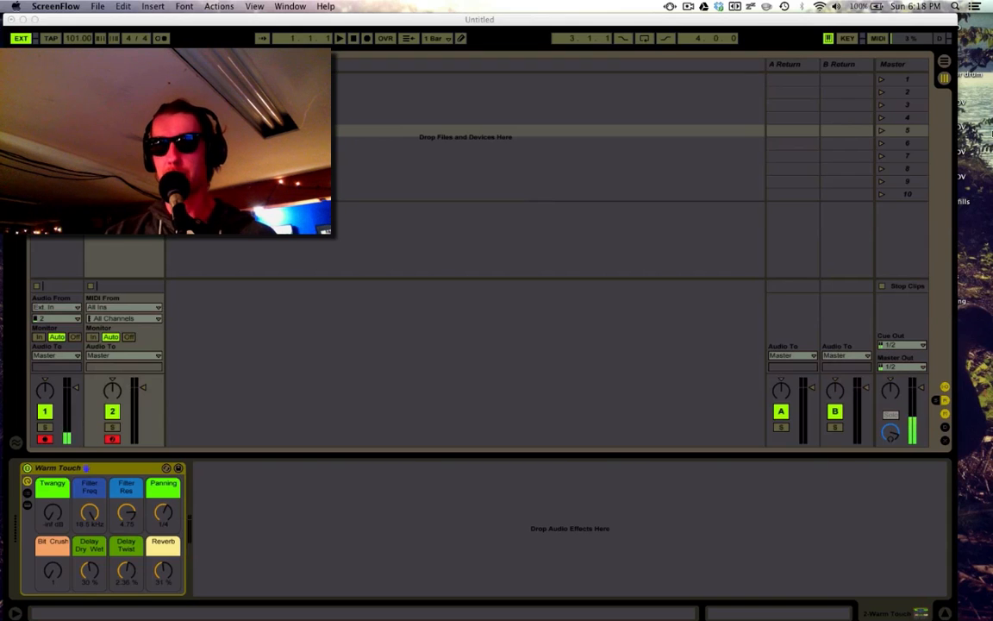
mouse_move(968, 165)
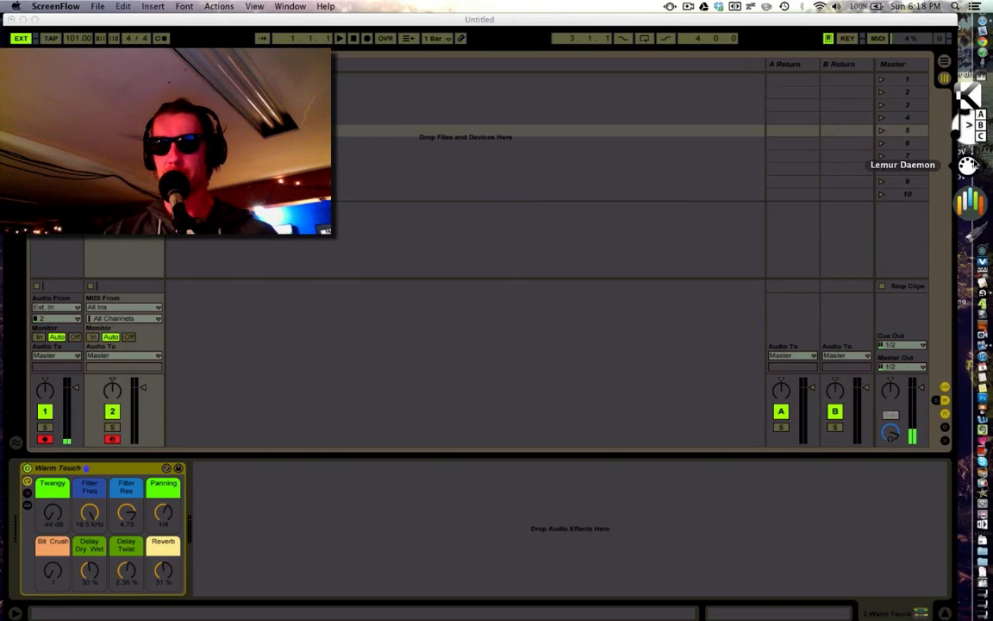